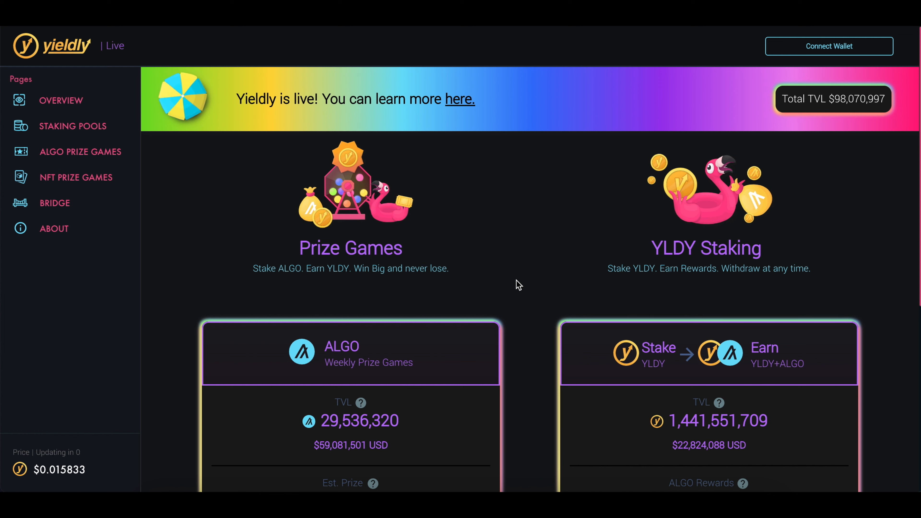
pyautogui.moveTo(759, 116)
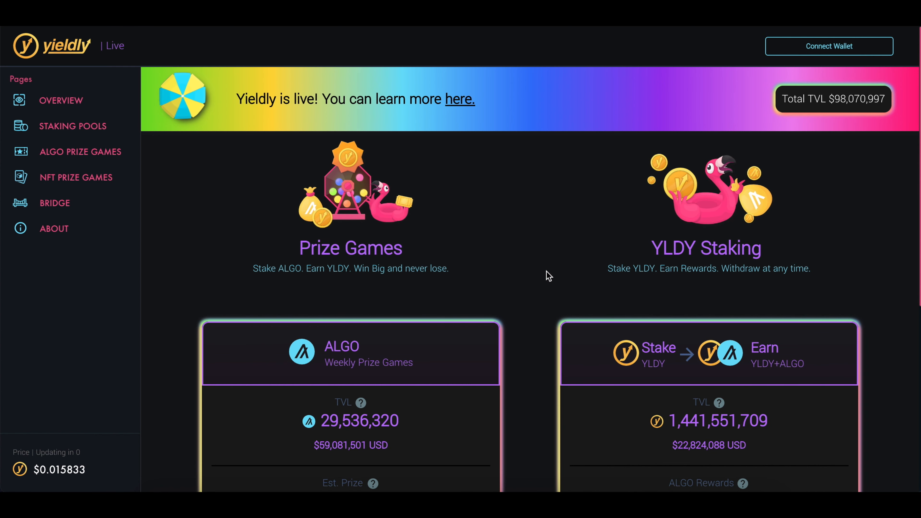
# Connect the Algorand mobile wallet via WalletConnect QR so balances and staked ALGO/YLDY appear
pyautogui.scroll(-3)
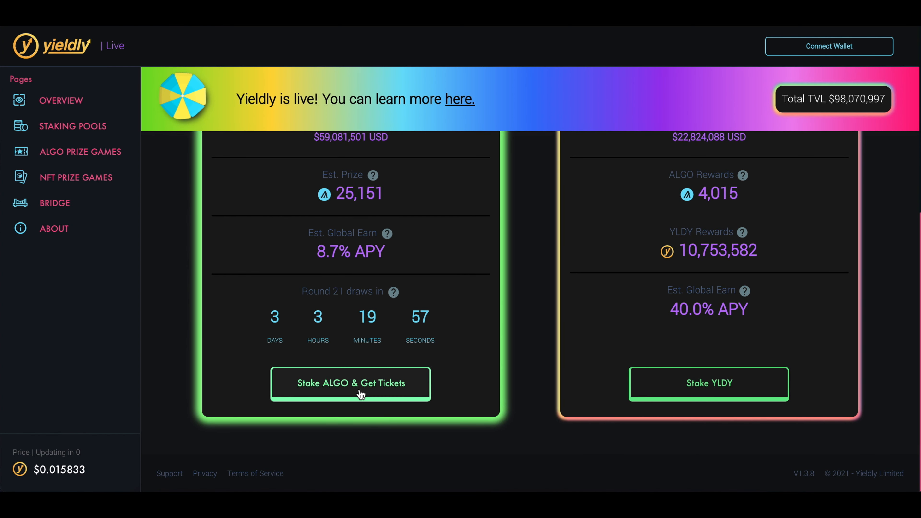
pyautogui.scroll(3)
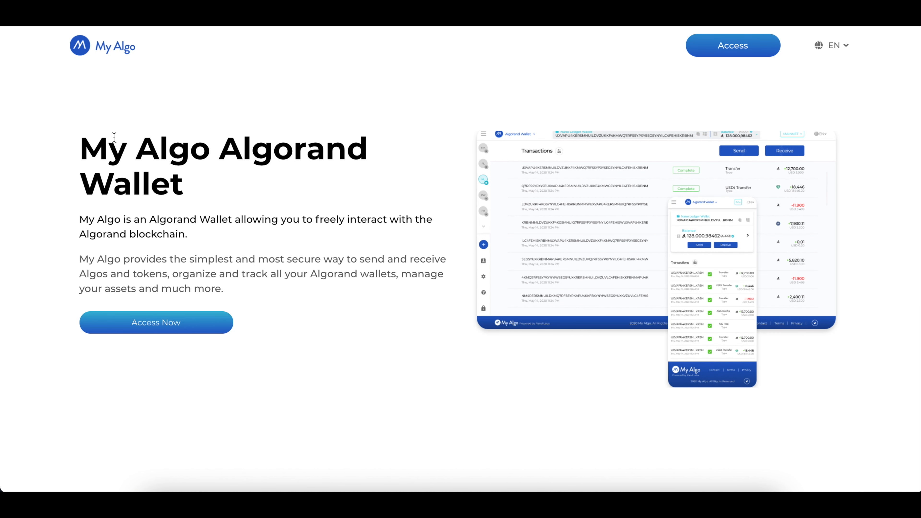
pyautogui.scroll(-3)
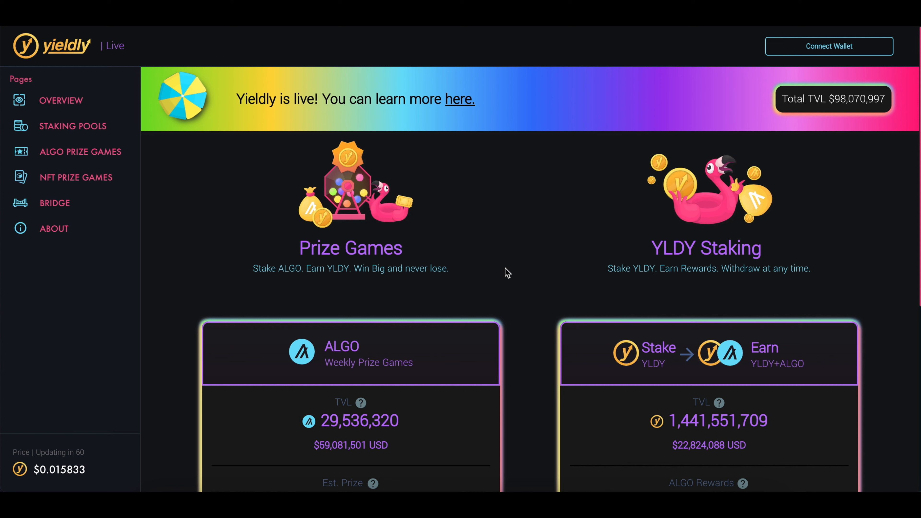
pyautogui.moveTo(316, 272)
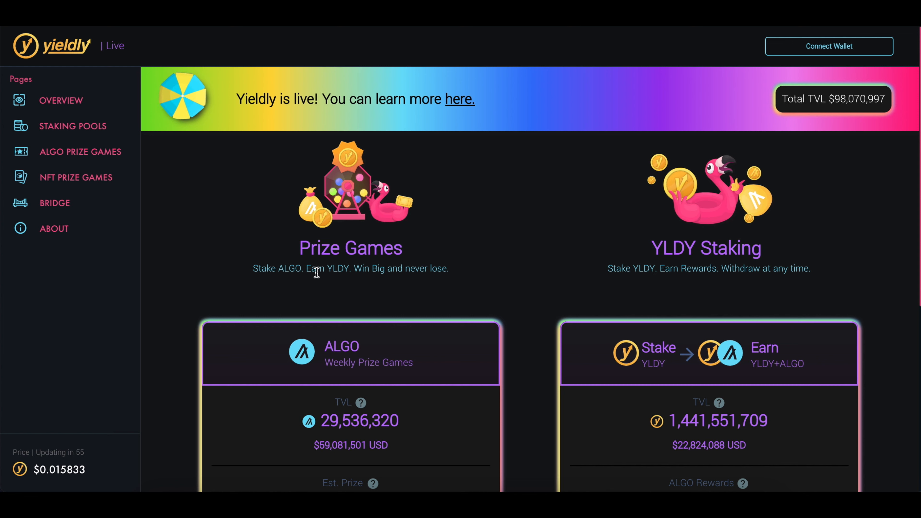
pyautogui.moveTo(539, 300)
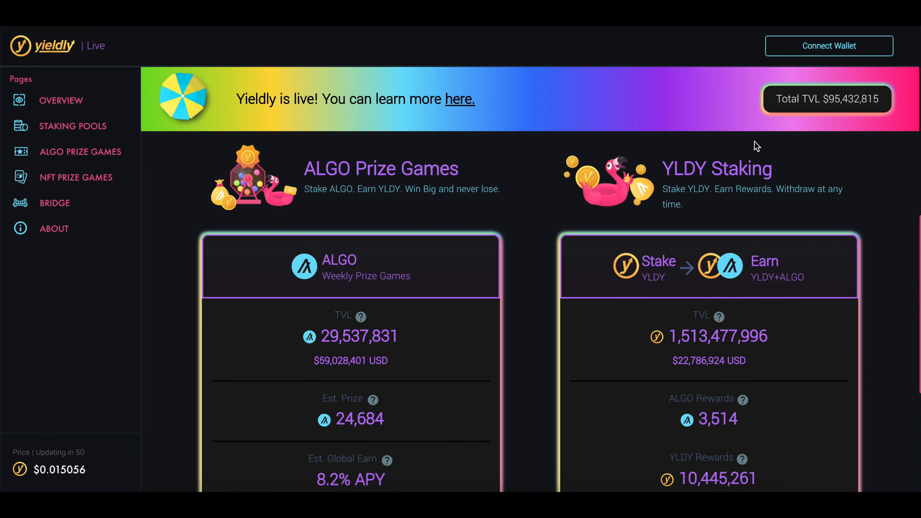
pyautogui.moveTo(514, 274)
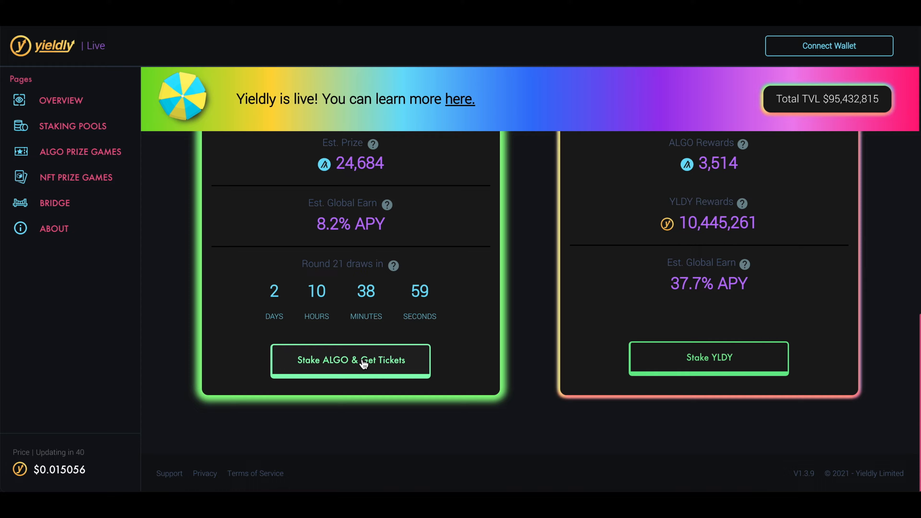
pyautogui.click(350, 360)
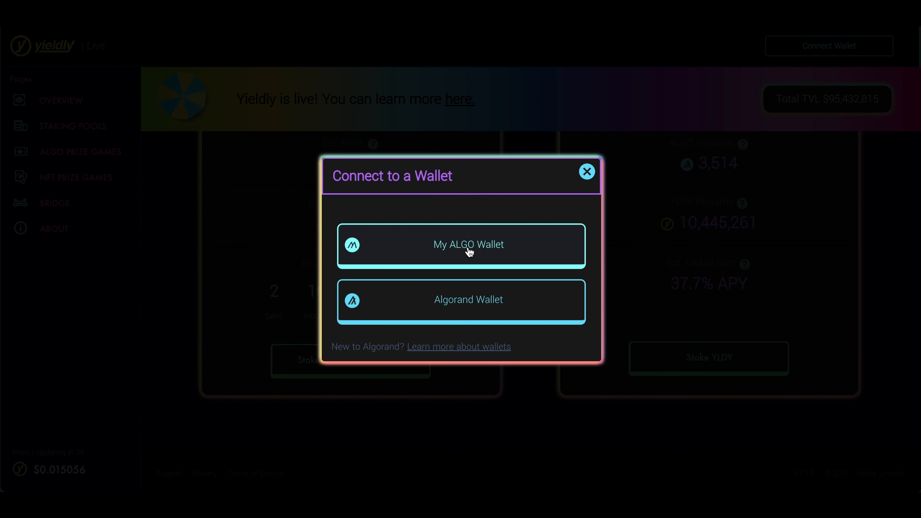
pyautogui.moveTo(468, 305)
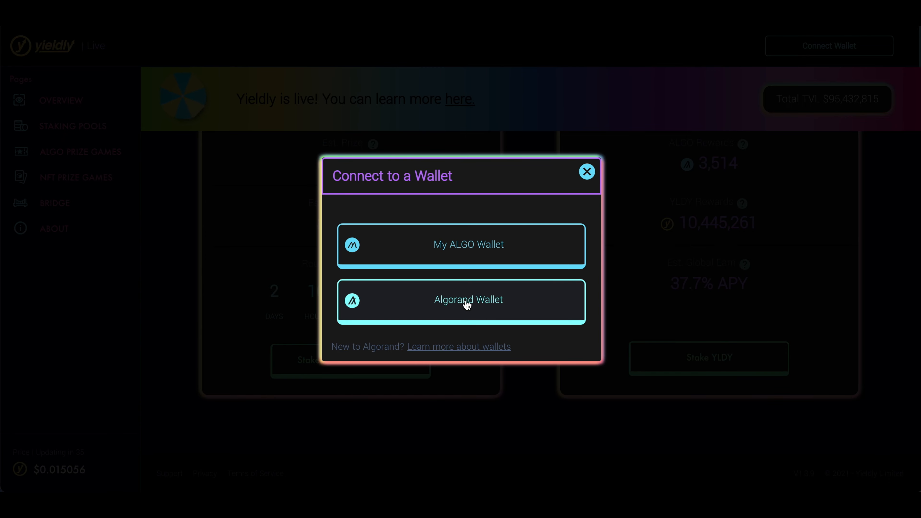
pyautogui.moveTo(475, 304)
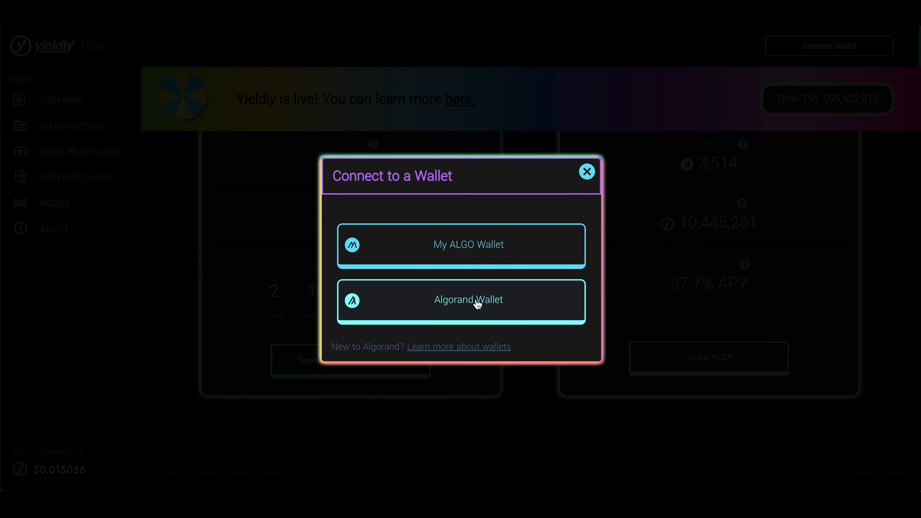
pyautogui.click(460, 301)
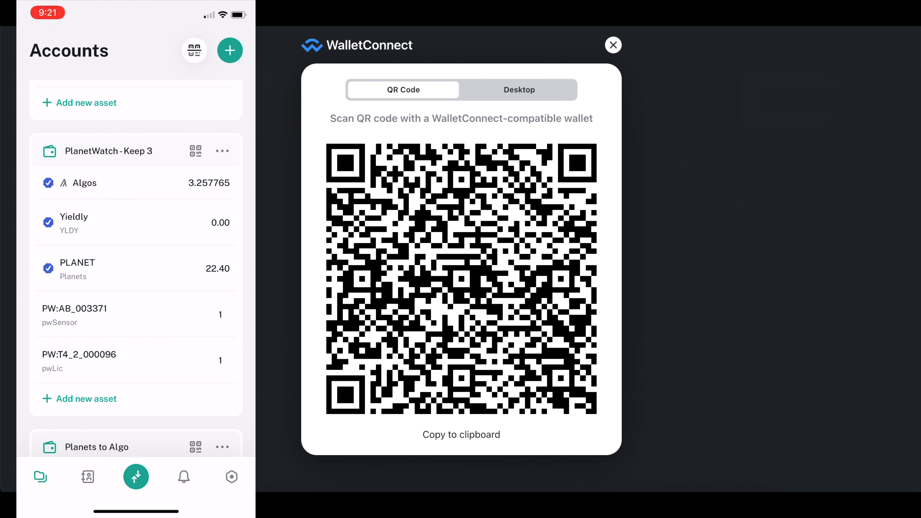
pyautogui.click(194, 50)
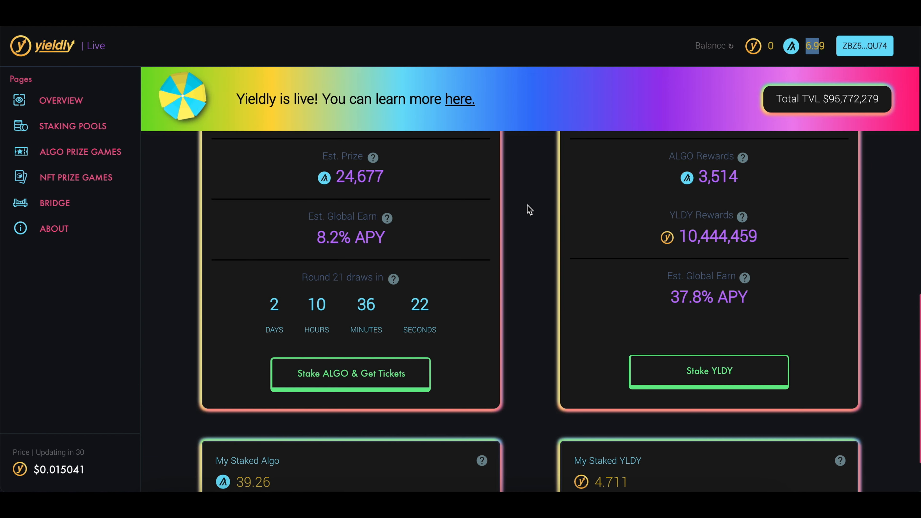
# Enter the available 3.69878652 ALGO balance as the weekly prize game deposit amount
pyautogui.scroll(-3)
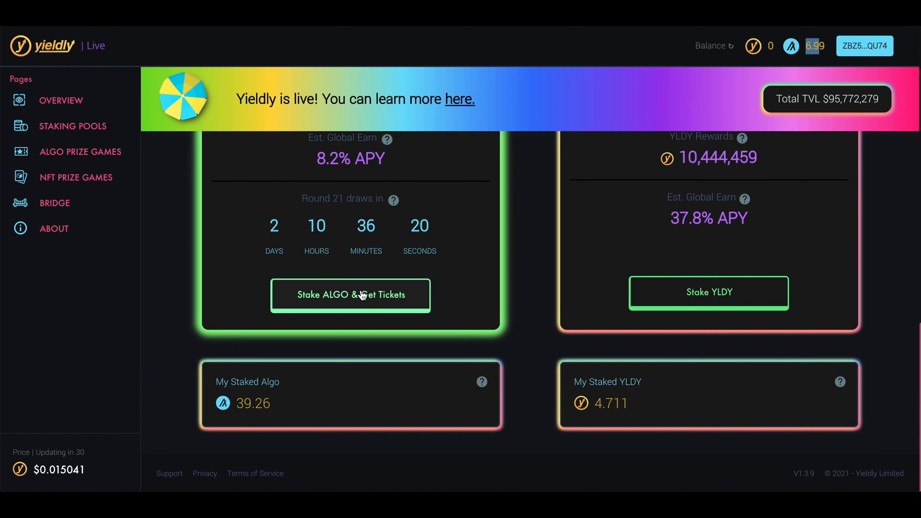
pyautogui.click(350, 294)
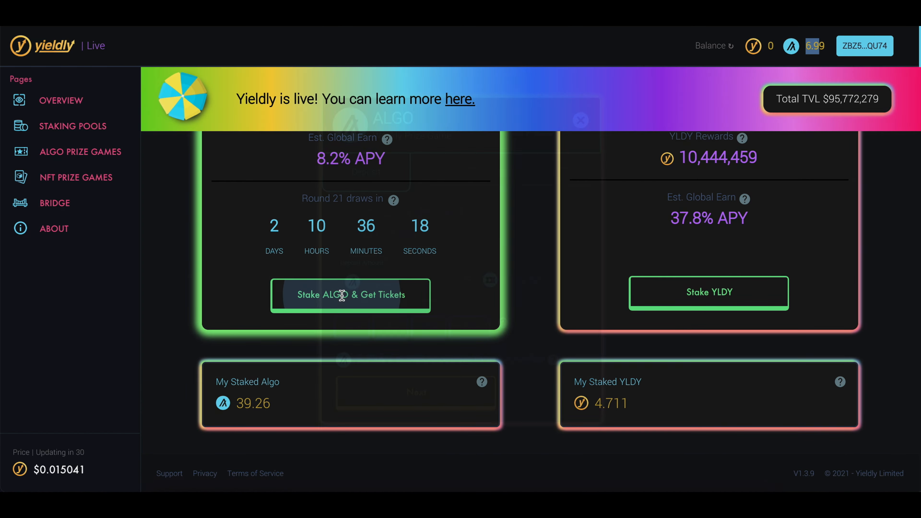
pyautogui.click(350, 294)
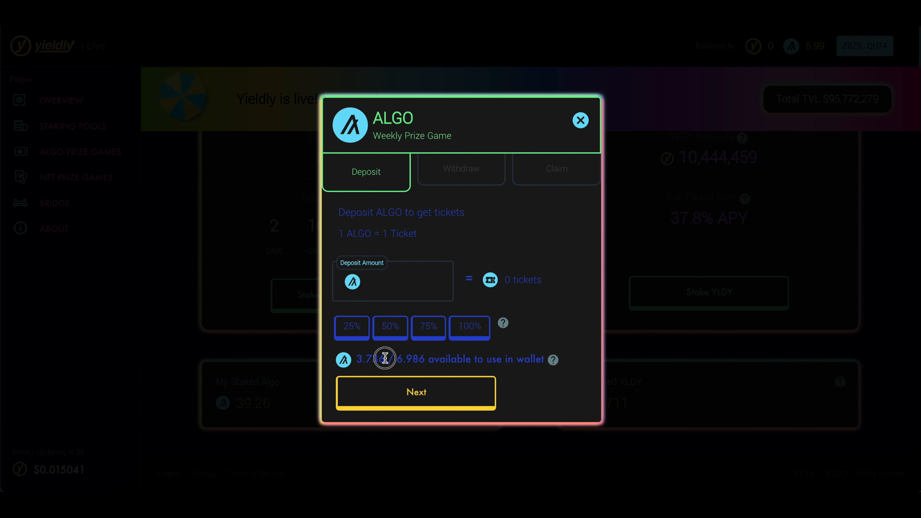
pyautogui.doubleClick(370, 359)
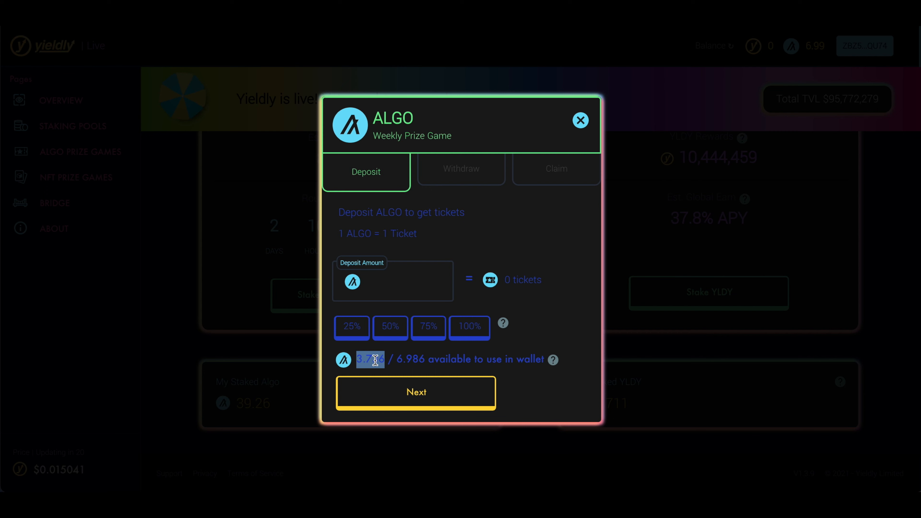
pyautogui.moveTo(552, 359)
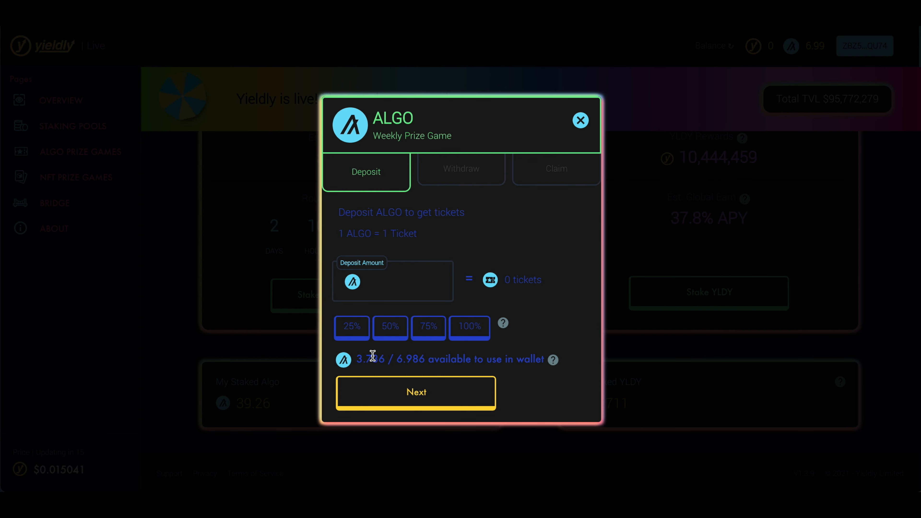
pyautogui.click(468, 327)
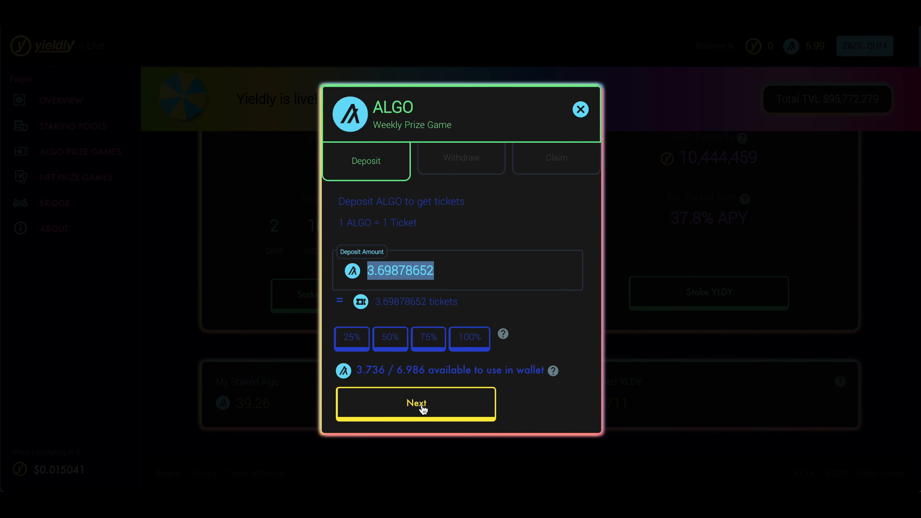
# Approve the 3.699 ALGO deposit in the Algorand Wallet, raising staked ALGO to 42.95
pyautogui.click(416, 403)
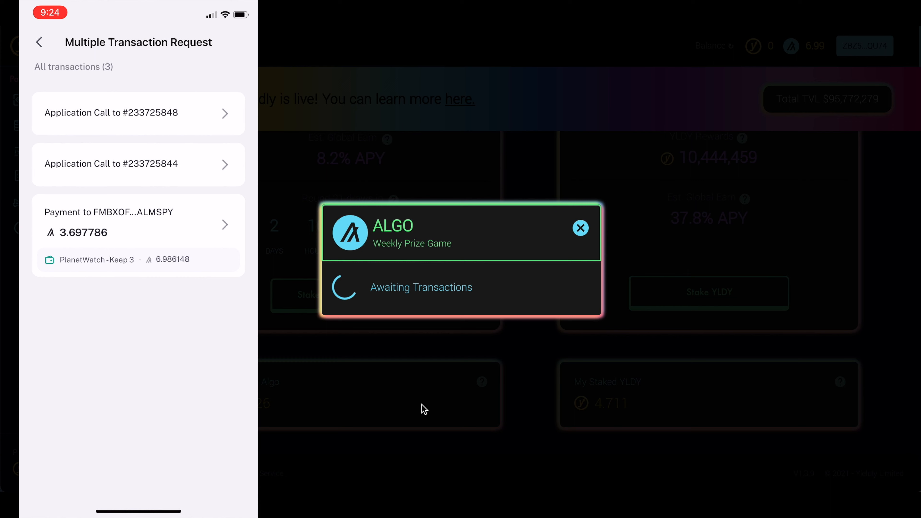
pyautogui.click(39, 42)
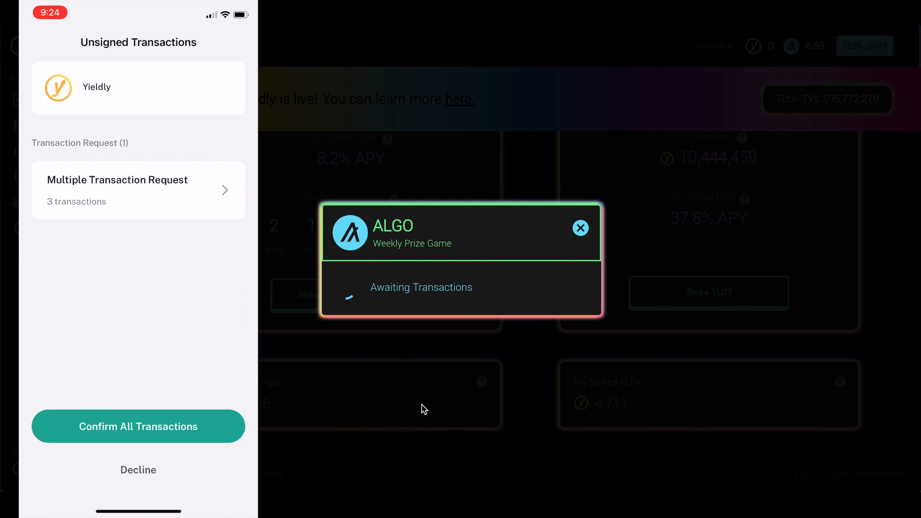
pyautogui.click(138, 426)
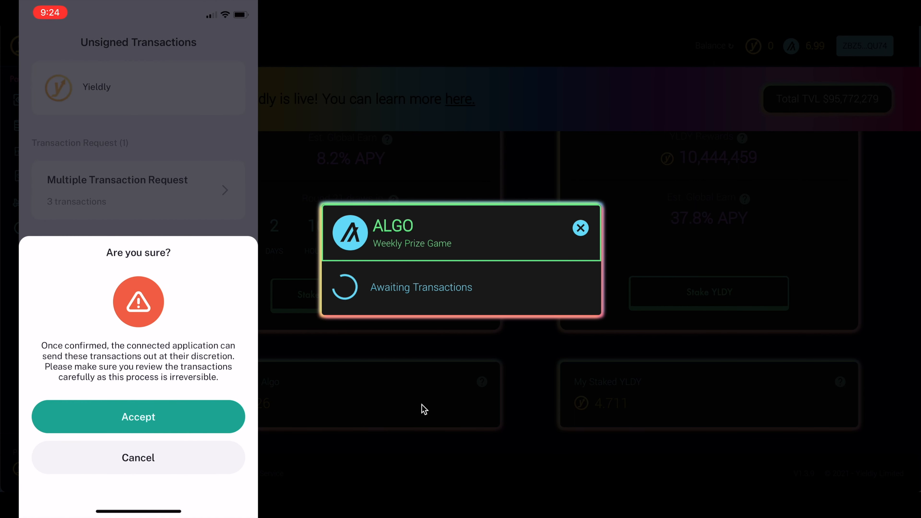
pyautogui.click(138, 416)
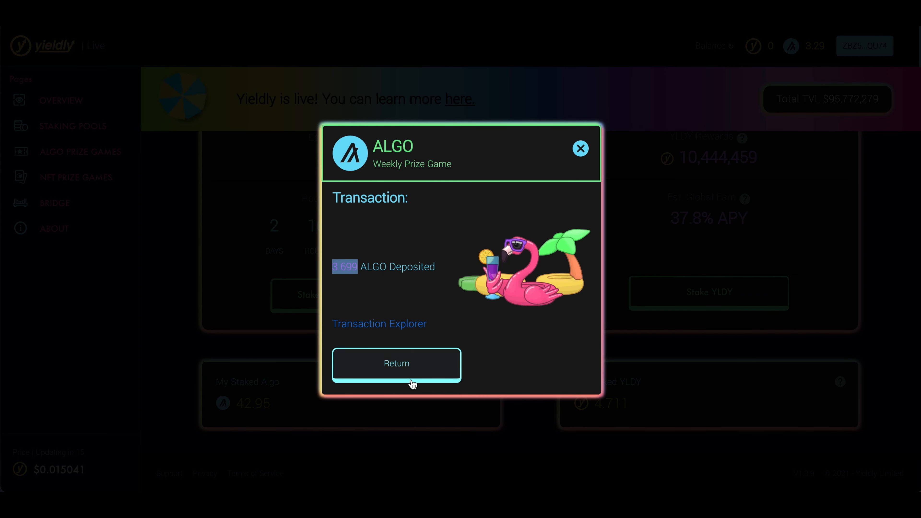
pyautogui.click(397, 364)
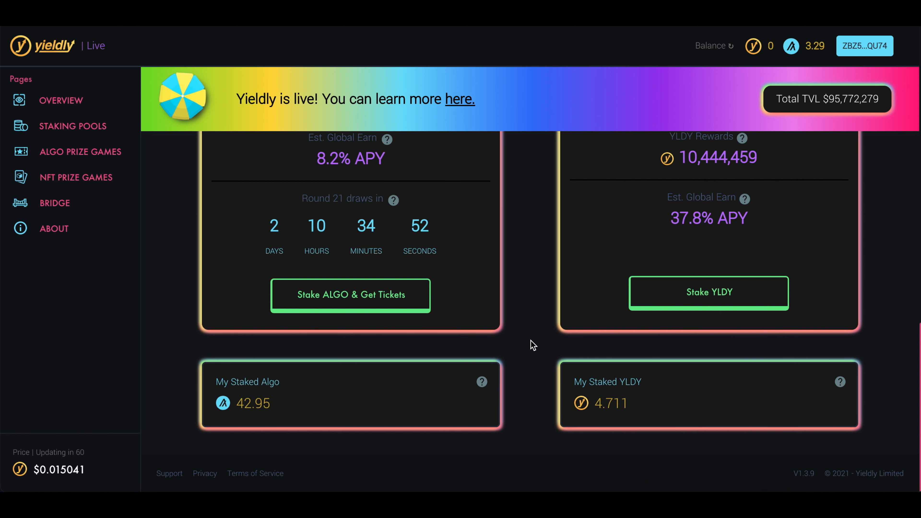
pyautogui.moveTo(284, 376)
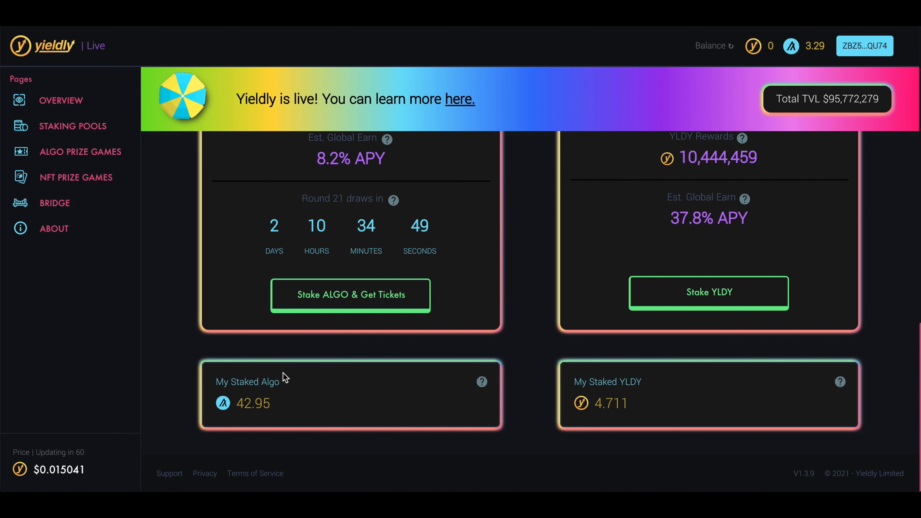
pyautogui.moveTo(535, 314)
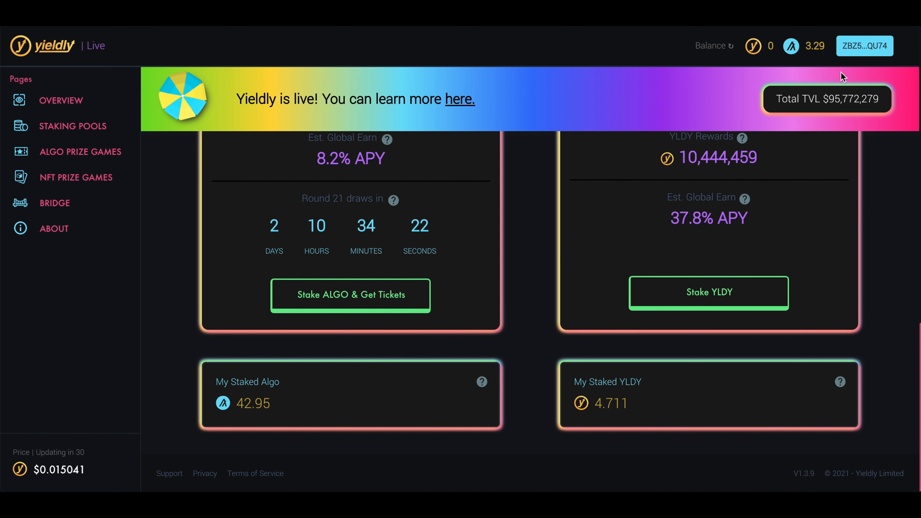
pyautogui.moveTo(350, 294)
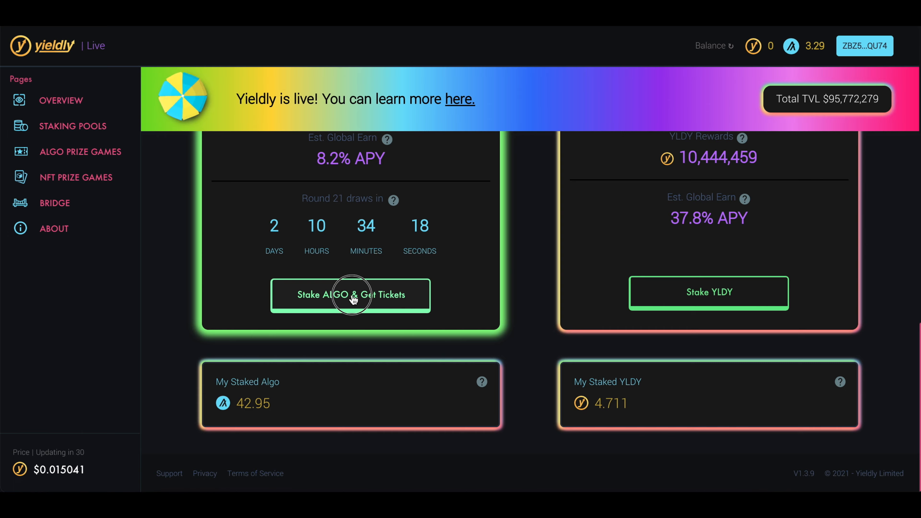
# Claim the 1 YLDY prize game reward and approve it in the wallet
pyautogui.click(350, 294)
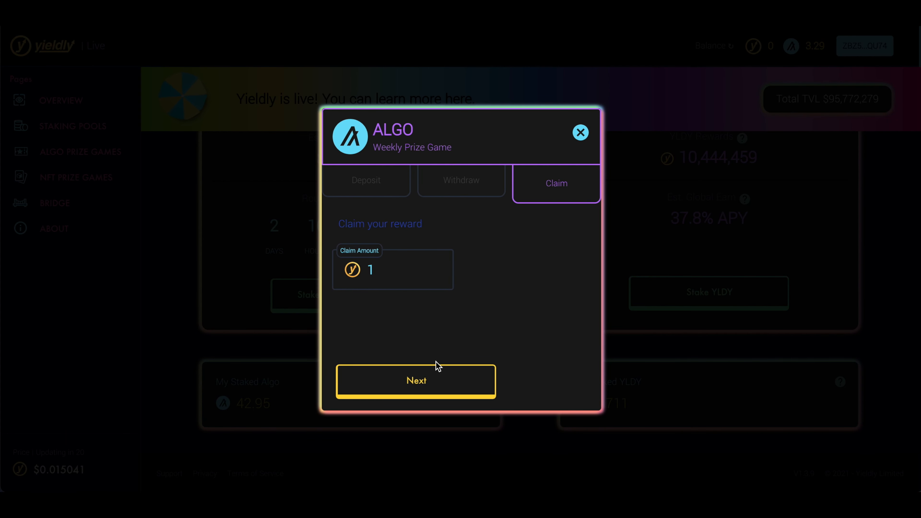
pyautogui.click(416, 380)
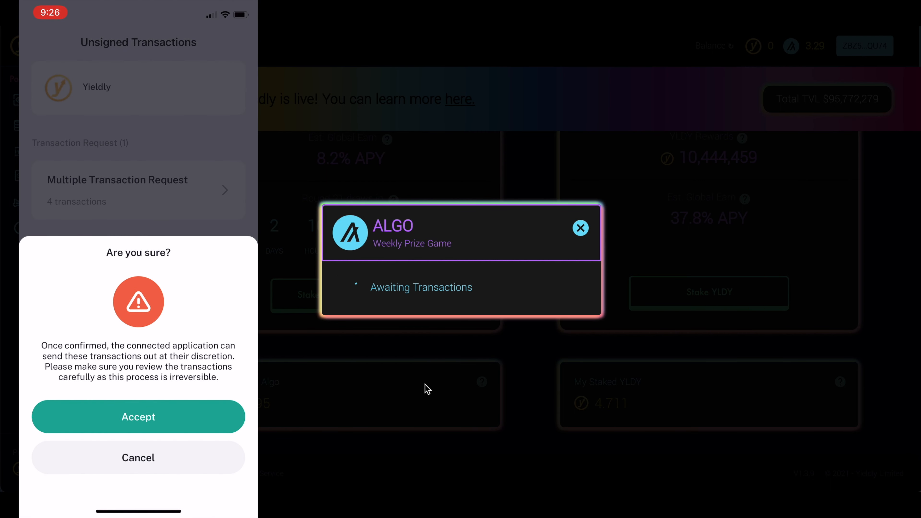
pyautogui.click(138, 417)
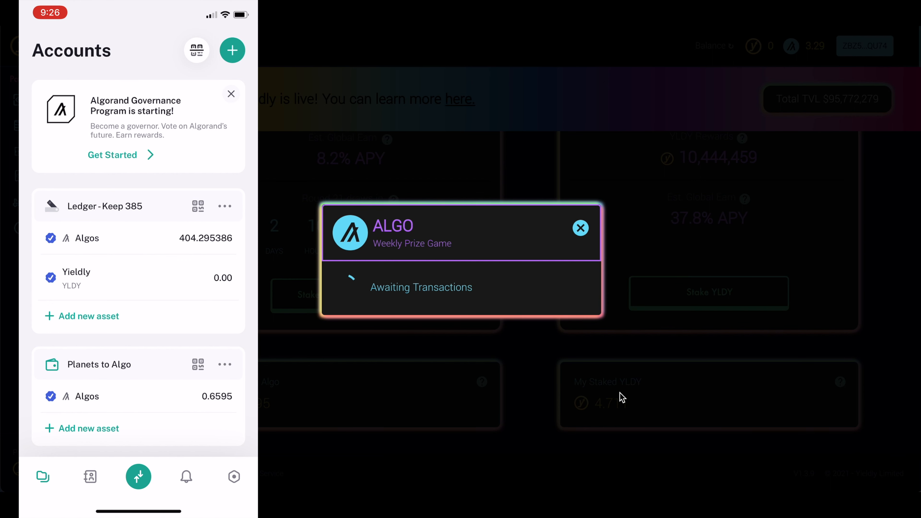
pyautogui.moveTo(627, 420)
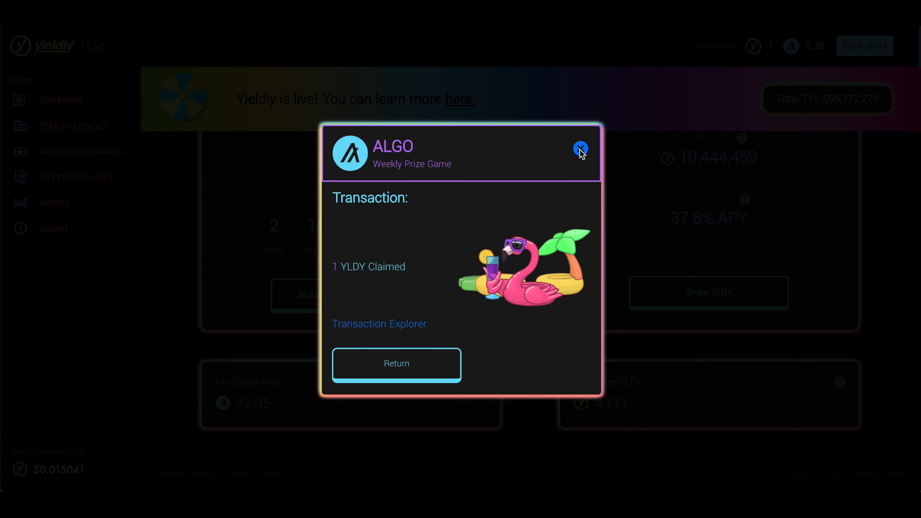
pyautogui.click(580, 148)
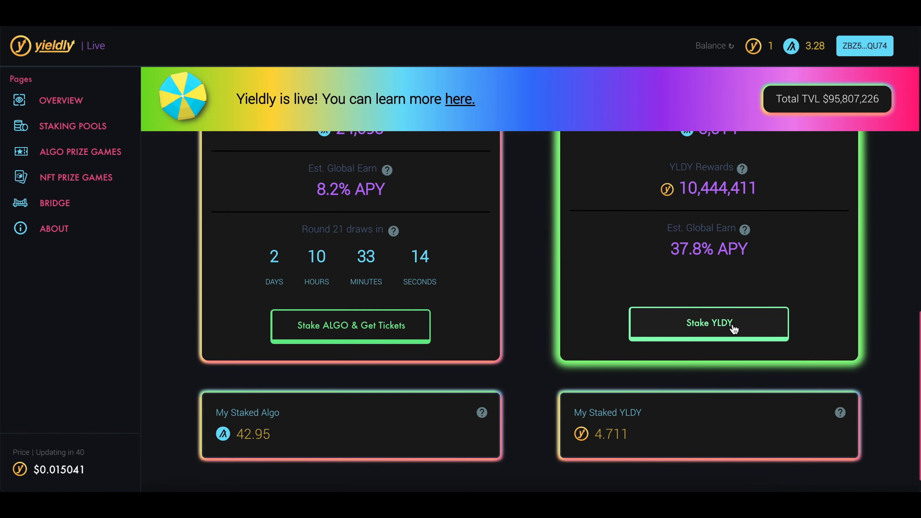
# Deposit the full 1.314 YLDY into the YLDY/ALGO pool and approve it in the wallet
pyautogui.click(708, 322)
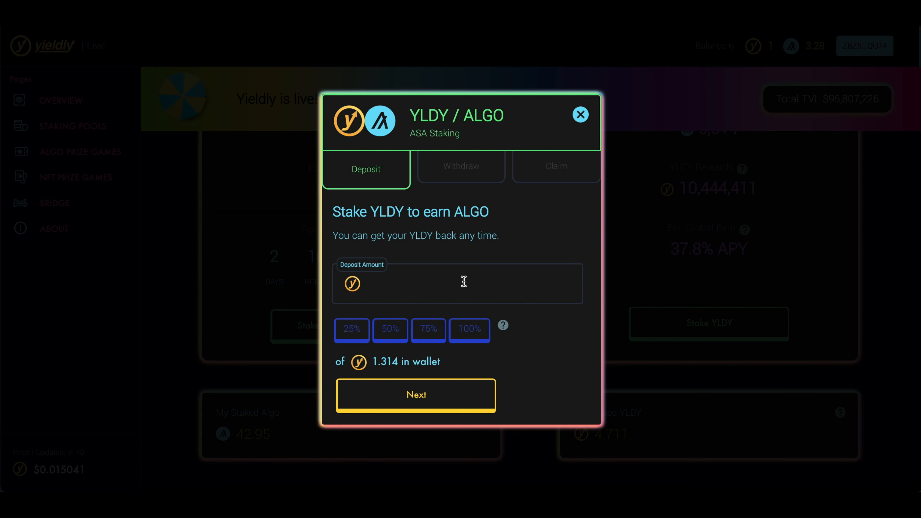
pyautogui.moveTo(722, 275)
pyautogui.write('1.313965')
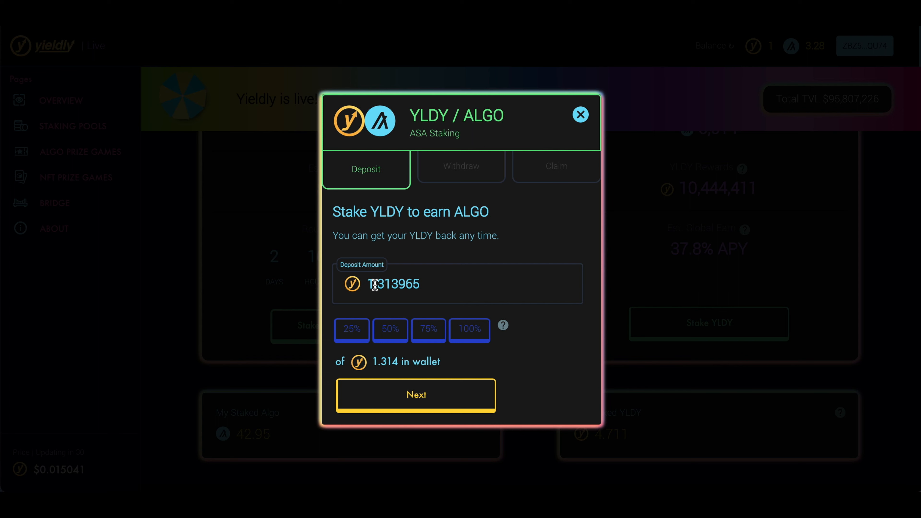
pyautogui.tripleClick(393, 283)
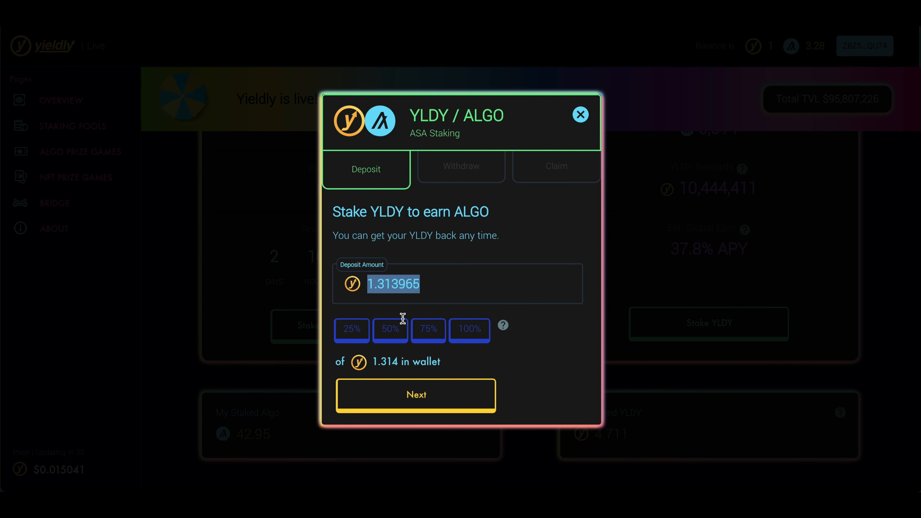
pyautogui.click(416, 395)
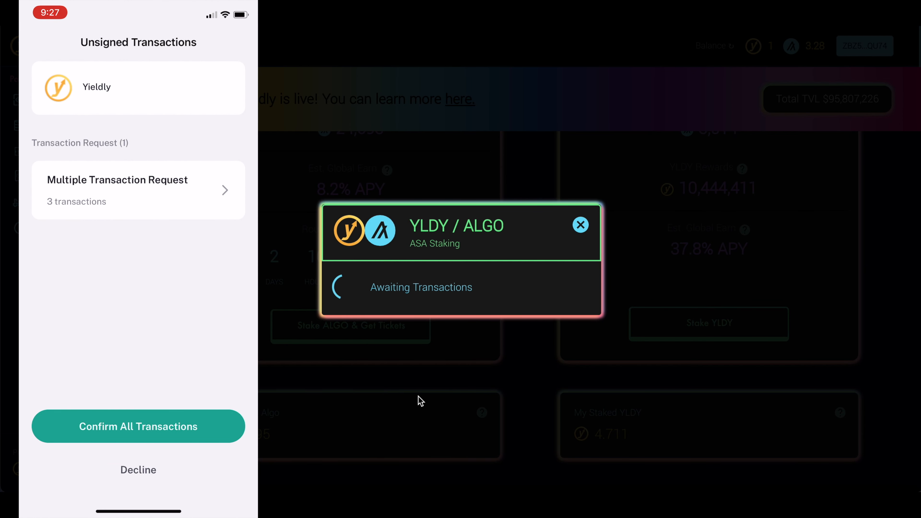
pyautogui.click(138, 426)
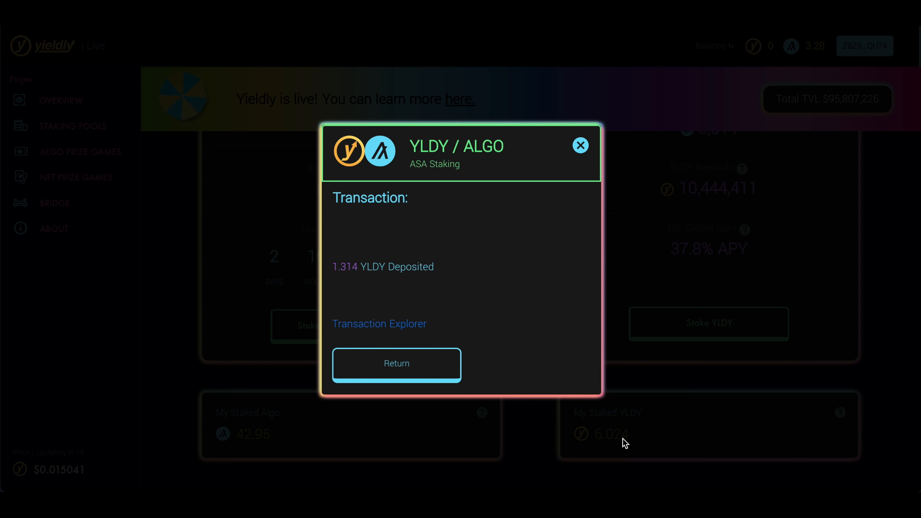
pyautogui.click(397, 364)
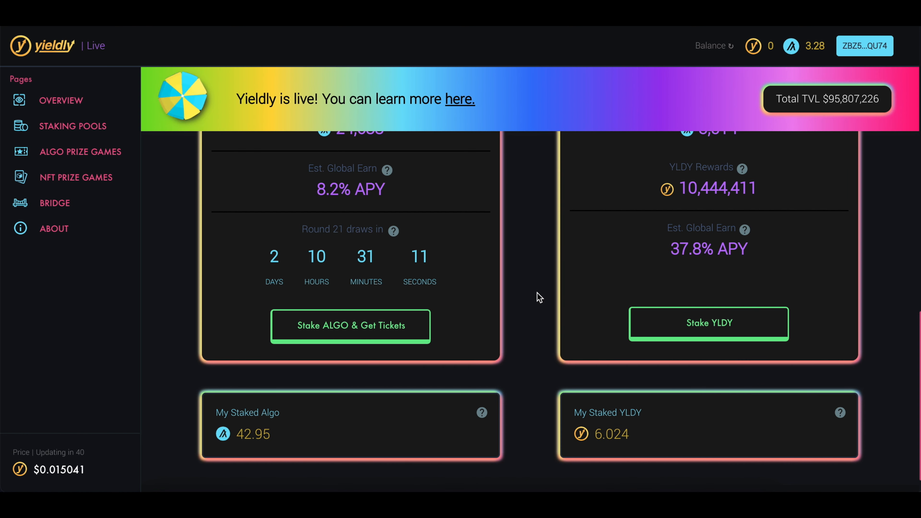
pyautogui.moveTo(64, 129)
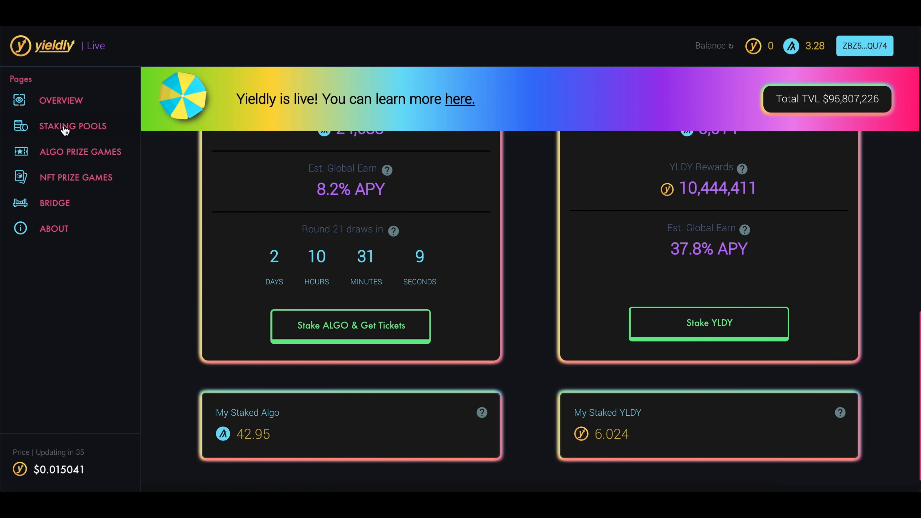
# Browse the staking pools list, expanding the YLDY/ALGO and YLDY→OPUL pool details
pyautogui.click(72, 125)
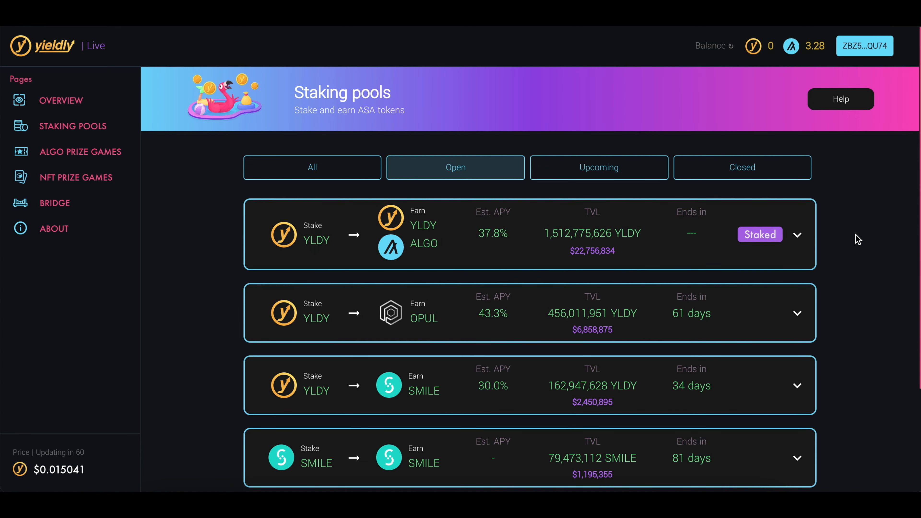
pyautogui.click(797, 235)
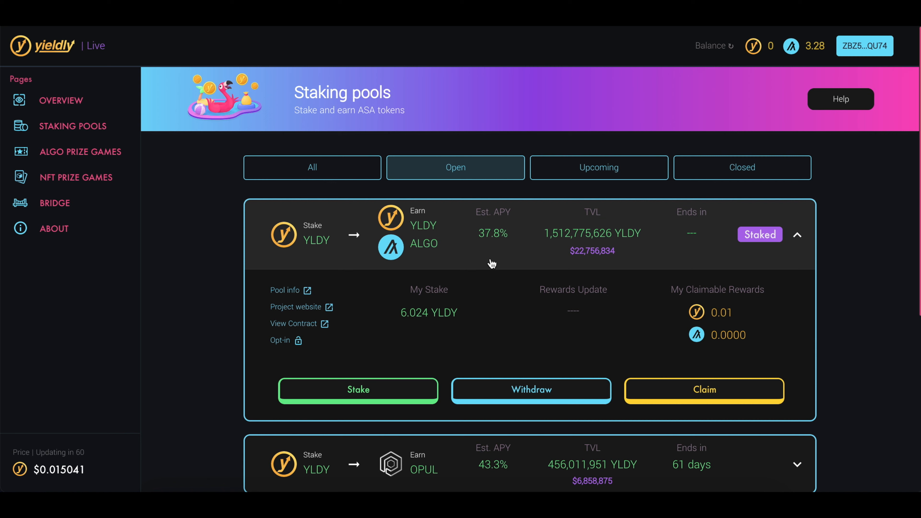
pyautogui.moveTo(343, 233)
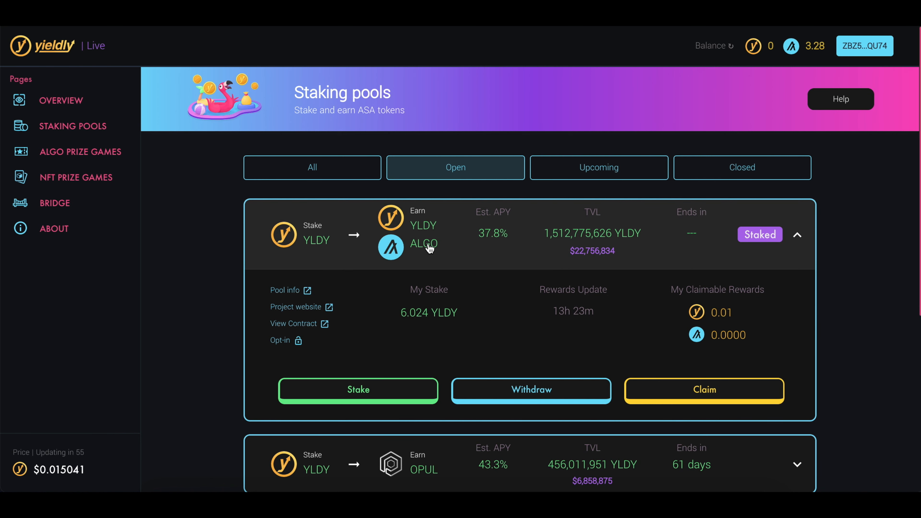
pyautogui.scroll(-3)
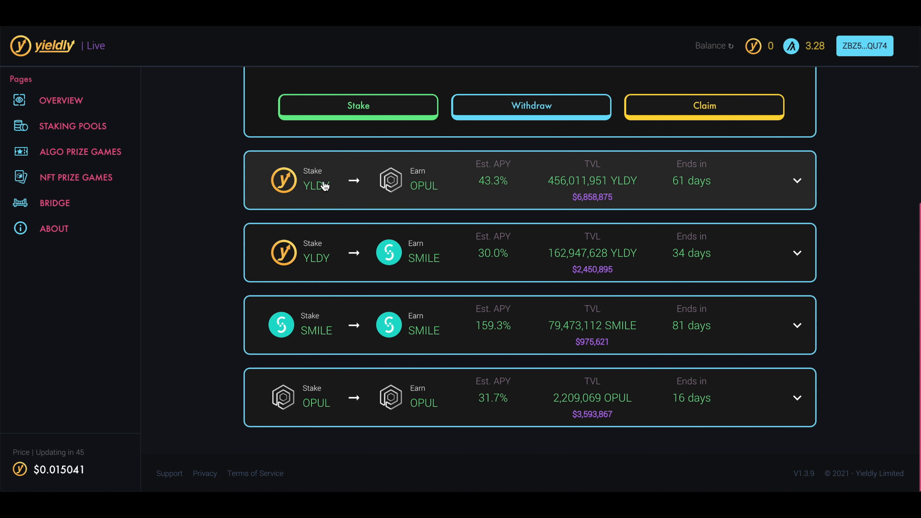
pyautogui.click(797, 181)
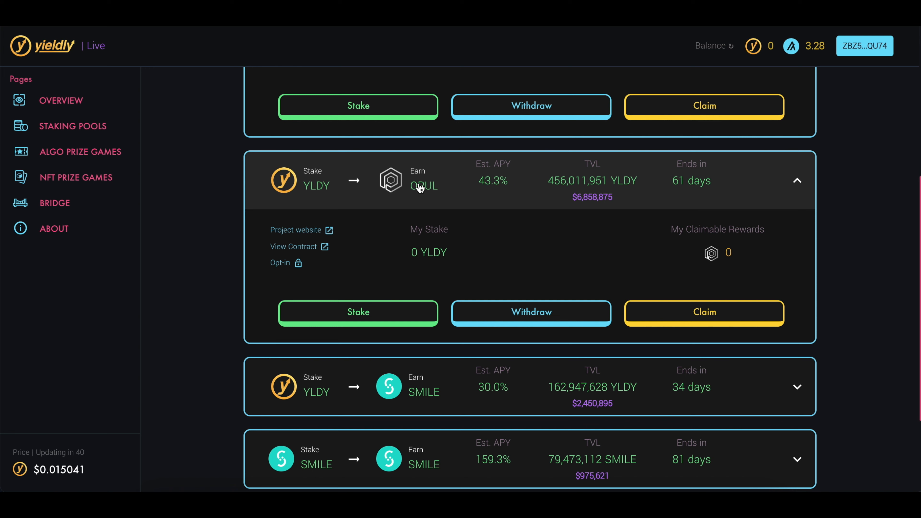
pyautogui.moveTo(425, 189)
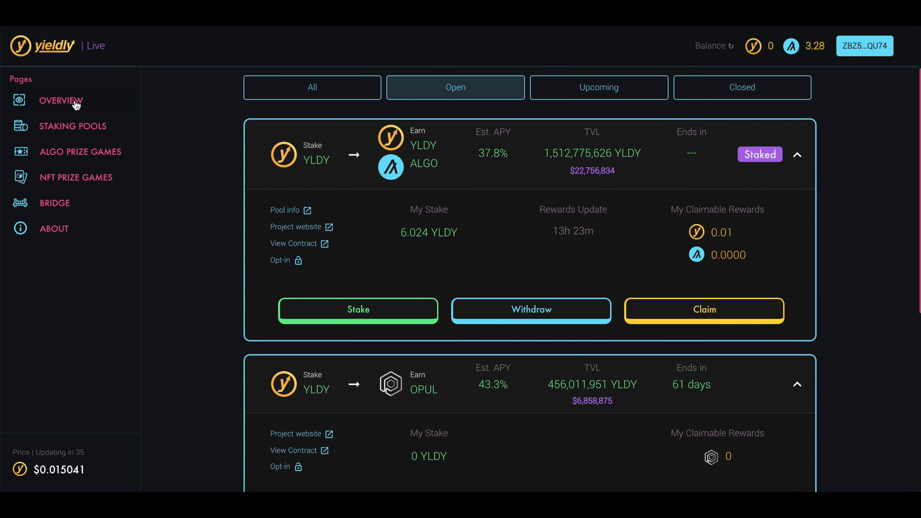
pyautogui.scroll(-3)
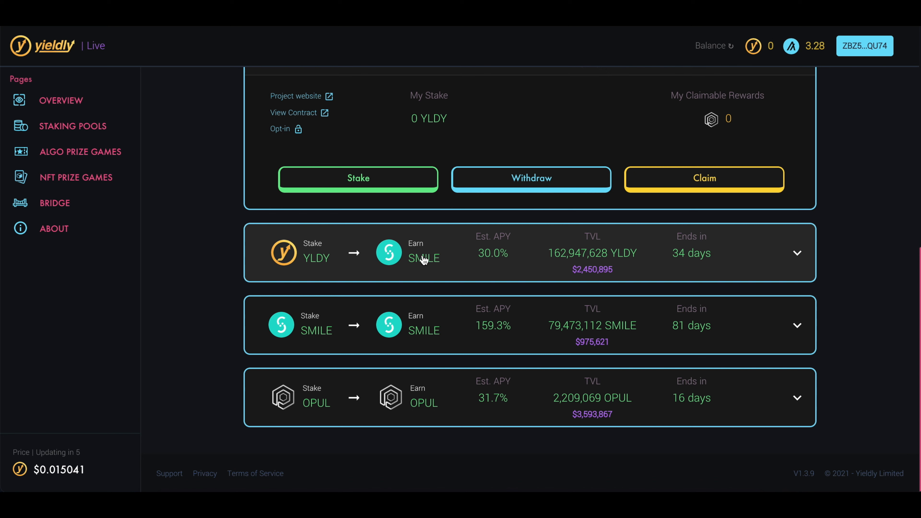
pyautogui.moveTo(303, 259)
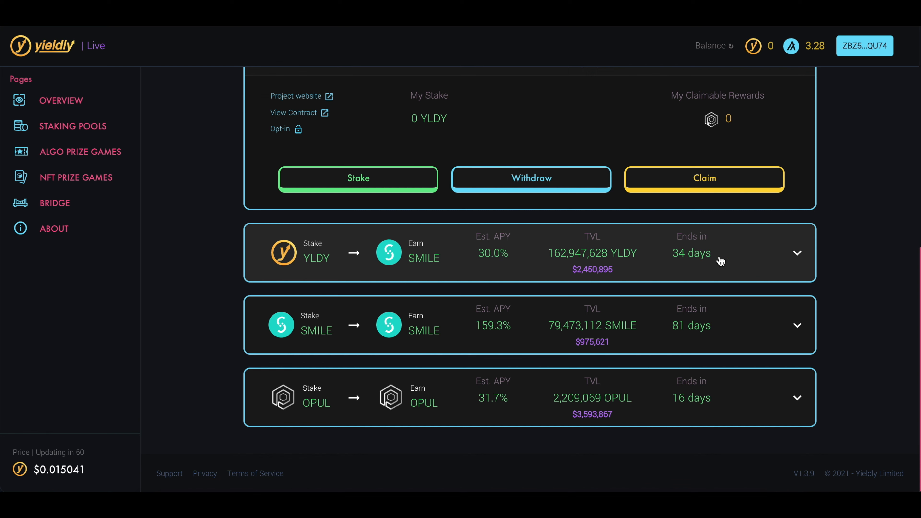
pyautogui.moveTo(597, 260)
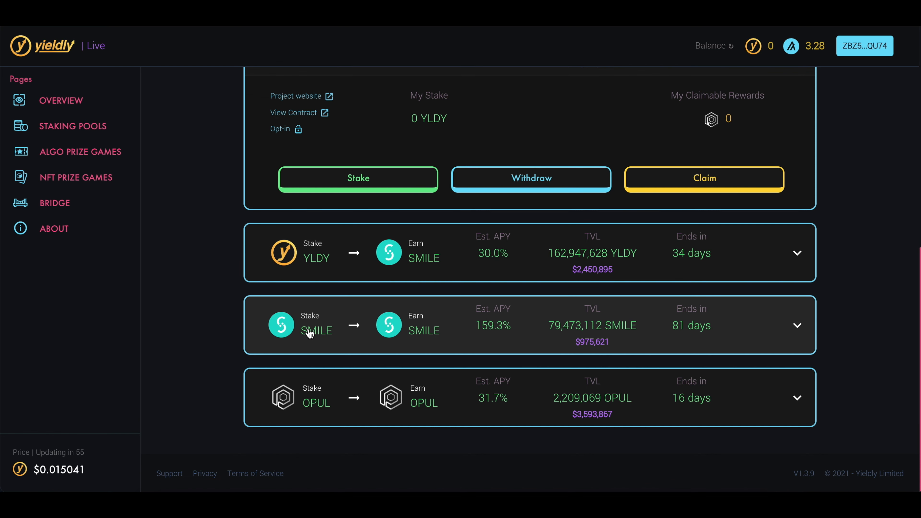
pyautogui.moveTo(502, 332)
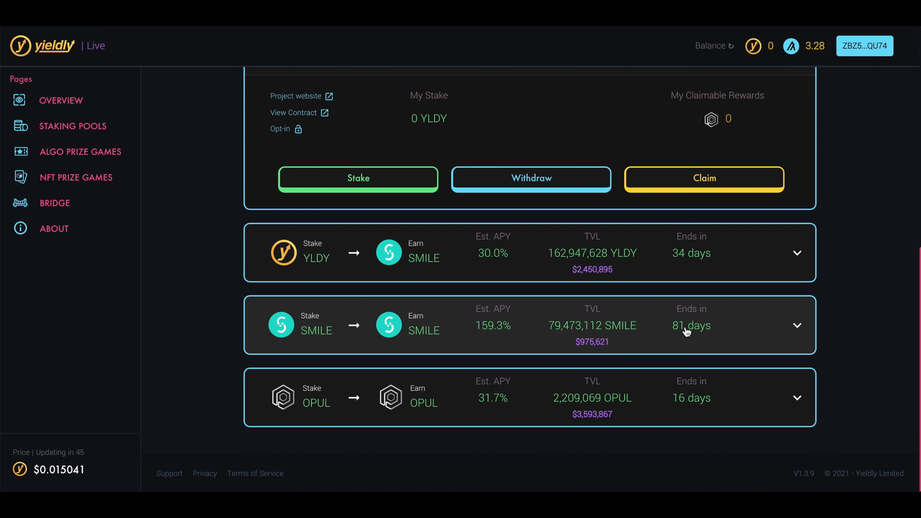
pyautogui.moveTo(692, 328)
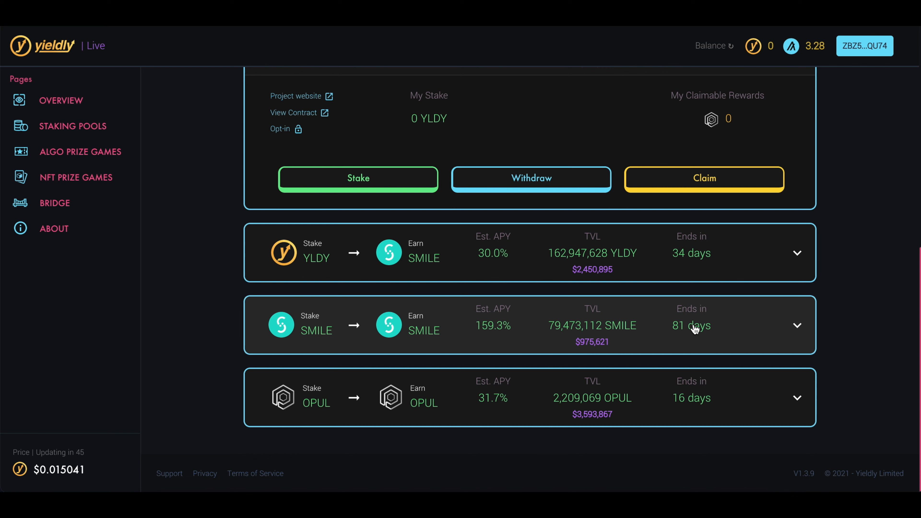
pyautogui.scroll(-3)
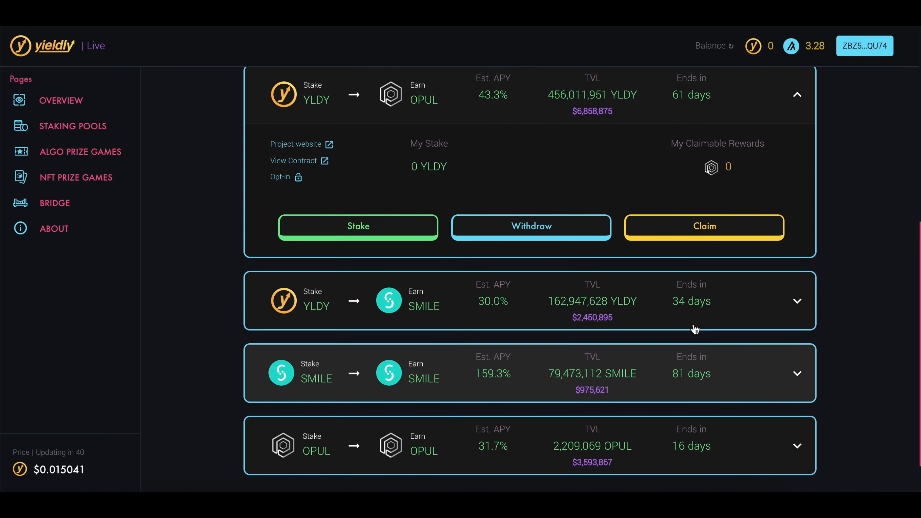
pyautogui.scroll(-3)
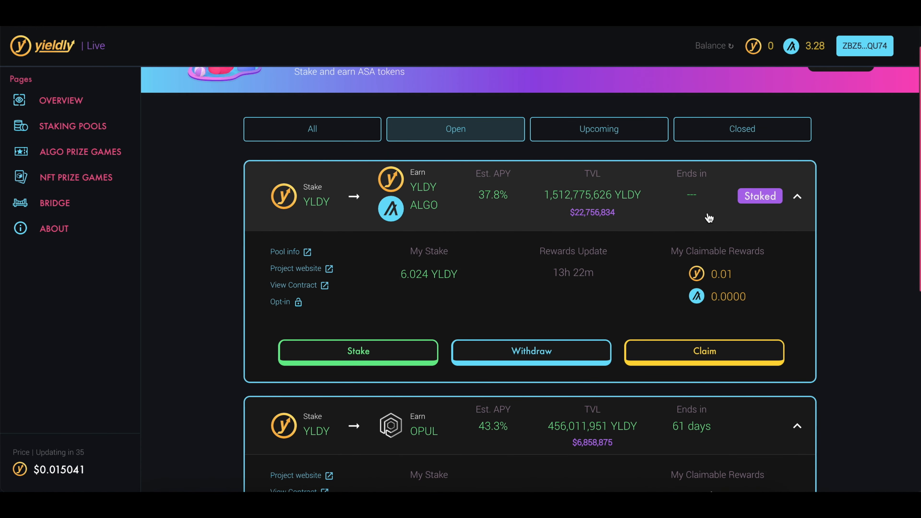
pyautogui.moveTo(695, 207)
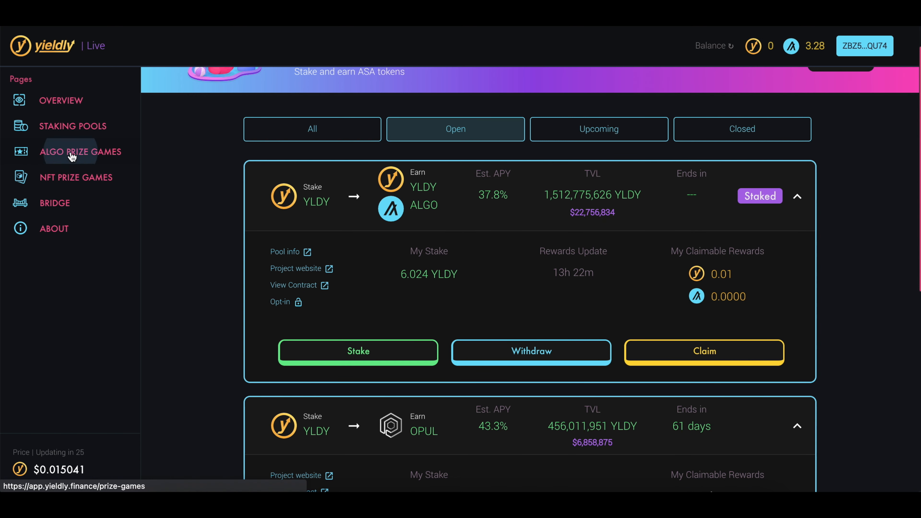
# Review the weekly ALGO prize game round 21 with 42.953 ALGO stake and 35.664 tickets
pyautogui.click(81, 151)
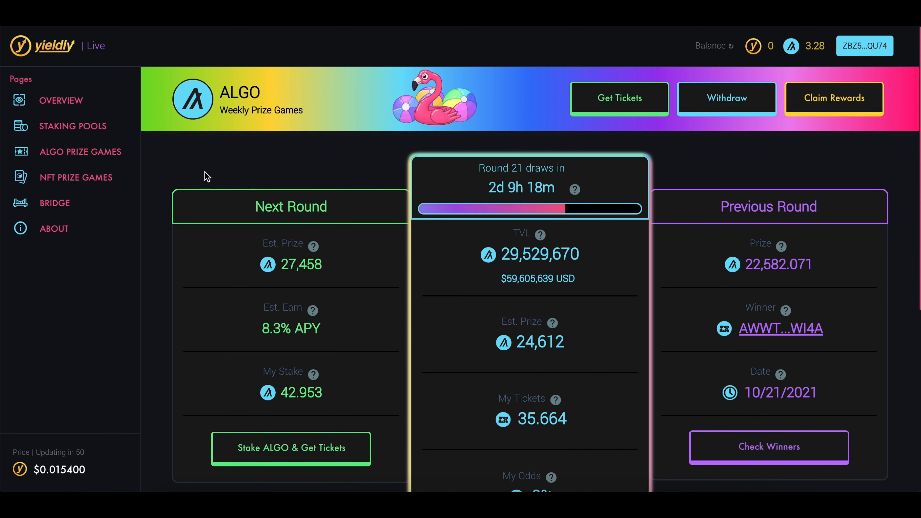
pyautogui.moveTo(239, 165)
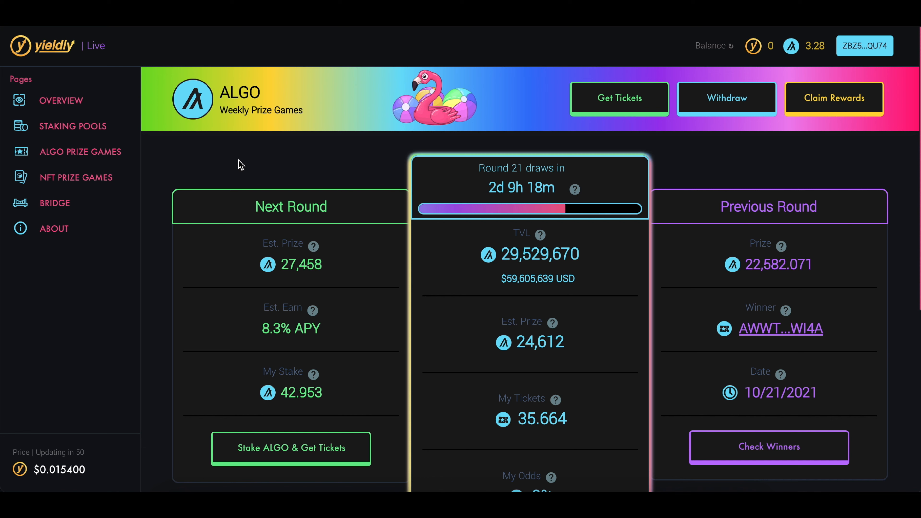
pyautogui.moveTo(294, 154)
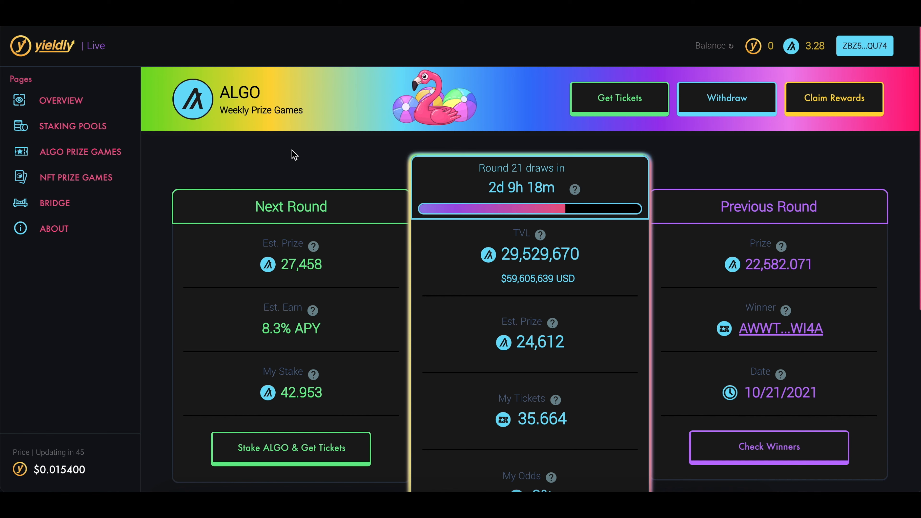
pyautogui.moveTo(442, 275)
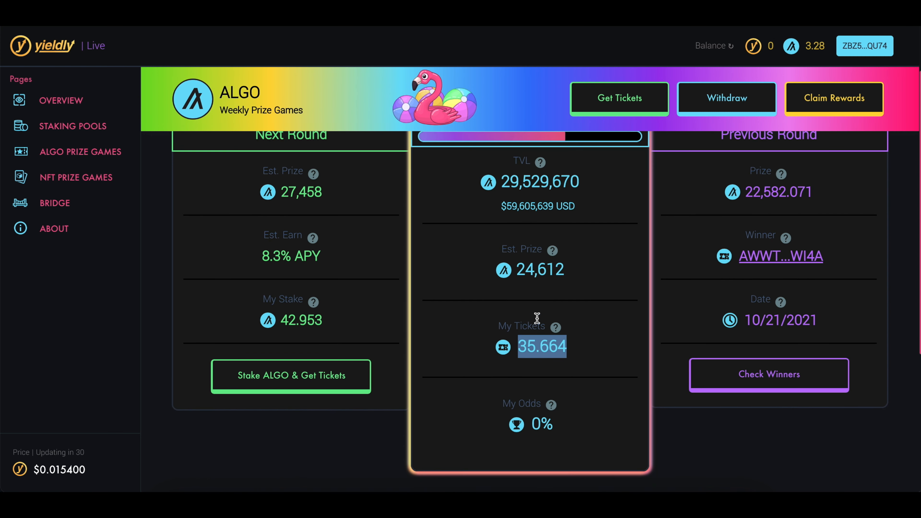
pyautogui.moveTo(534, 421)
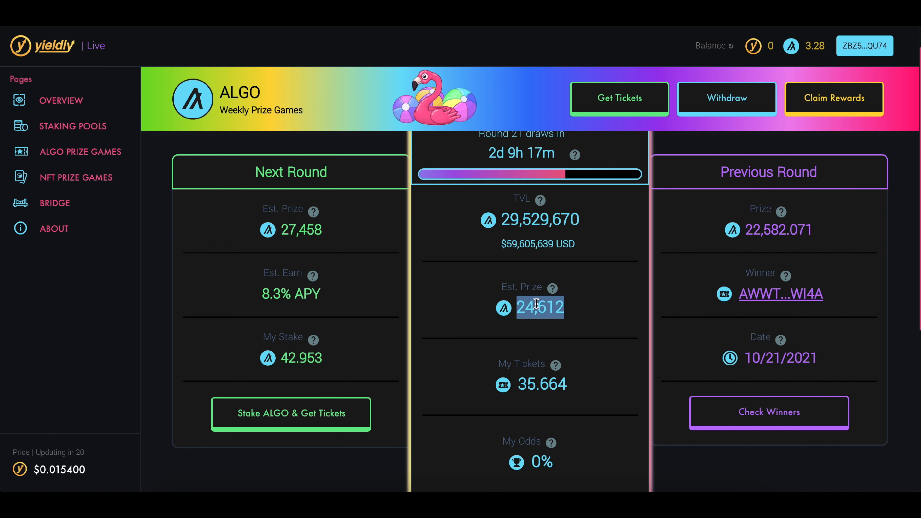
pyautogui.moveTo(532, 306)
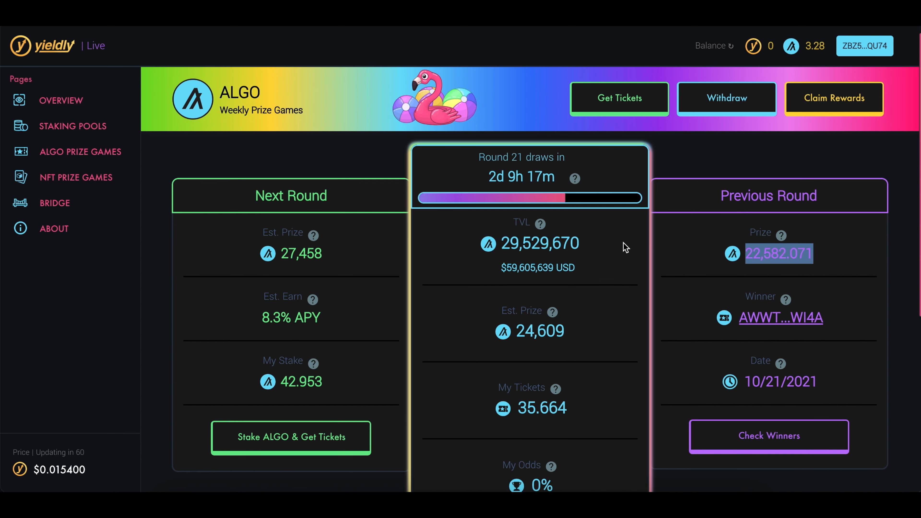
pyautogui.scroll(-3)
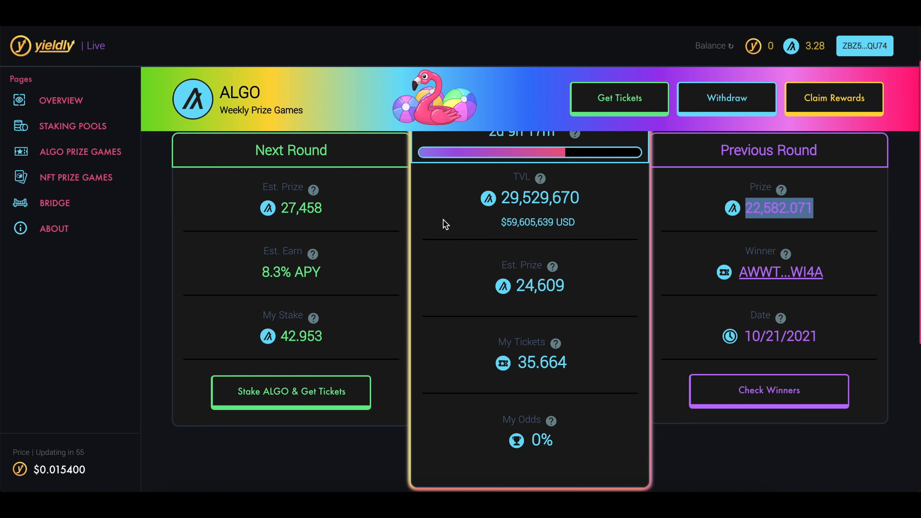
pyautogui.moveTo(88, 178)
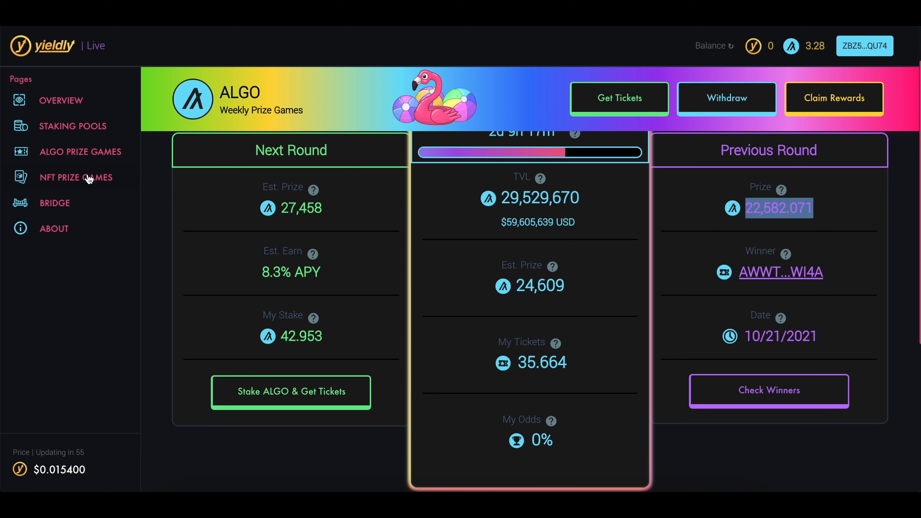
pyautogui.moveTo(76, 177)
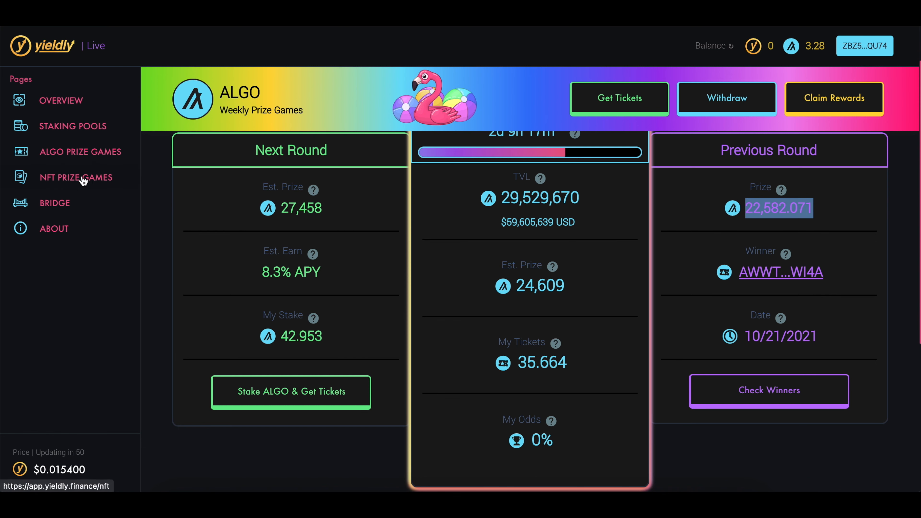
pyautogui.moveTo(152, 185)
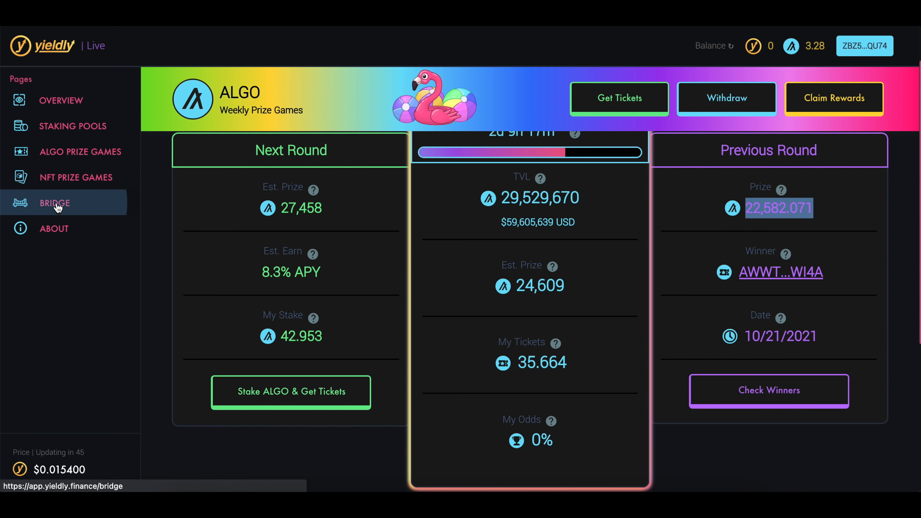
# Reverse the bridge to Ethereum→Algorand, then return to the staking pools overview
pyautogui.click(54, 203)
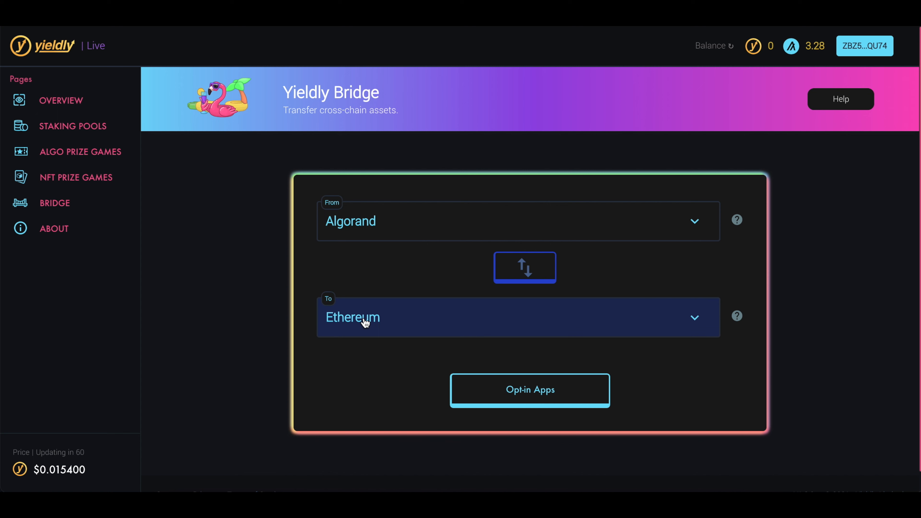
pyautogui.click(524, 267)
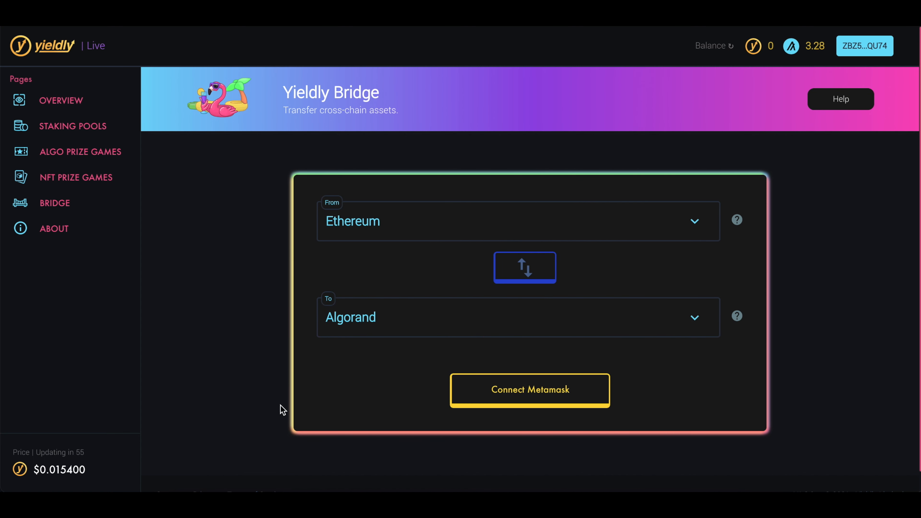
pyautogui.moveTo(247, 156)
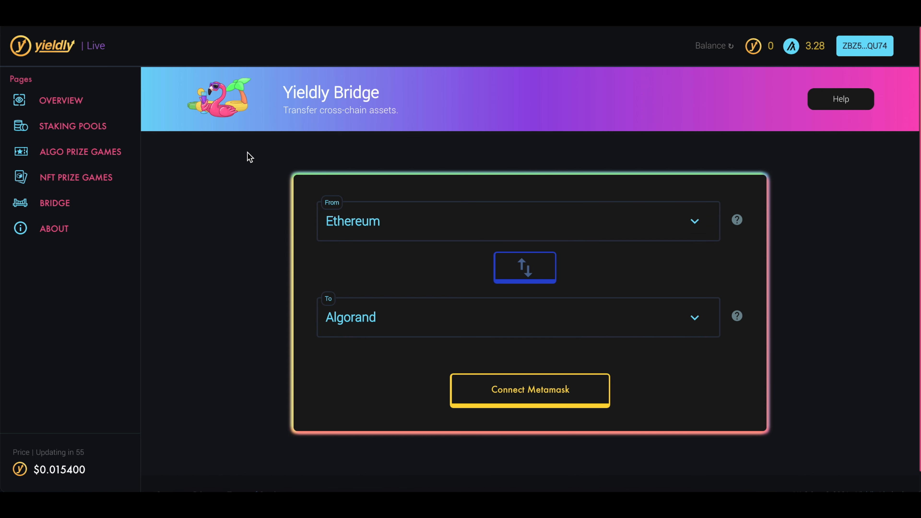
pyautogui.moveTo(262, 335)
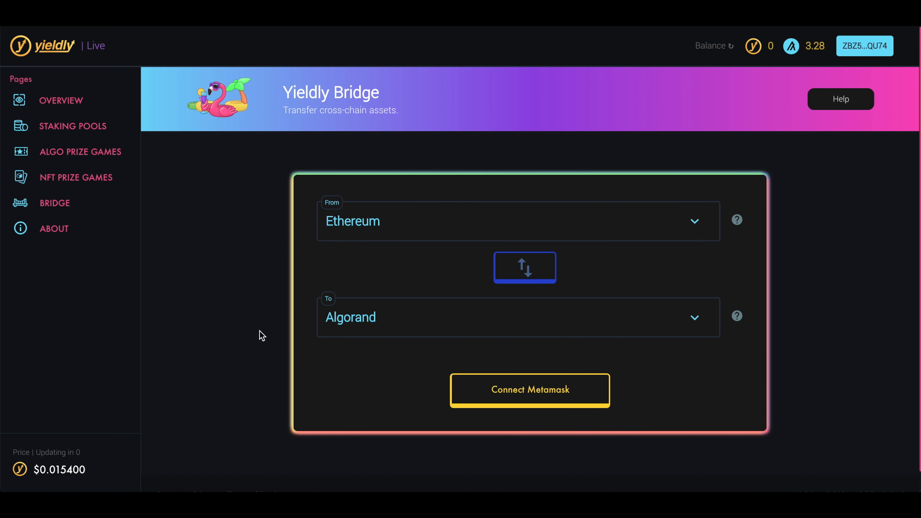
pyautogui.click(72, 126)
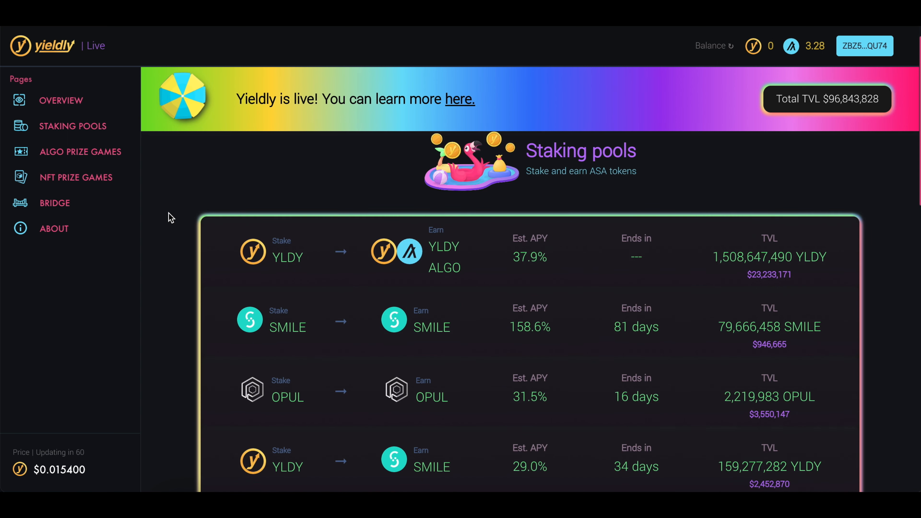
pyautogui.scroll(-3)
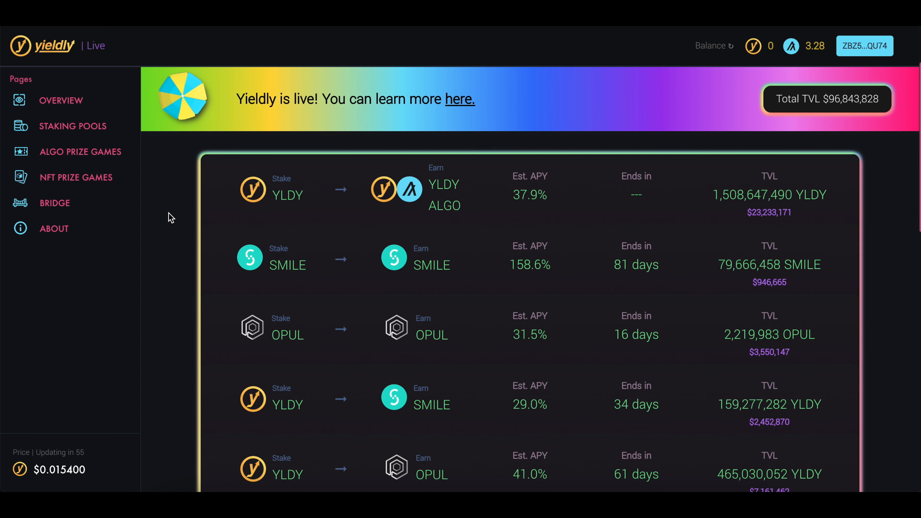